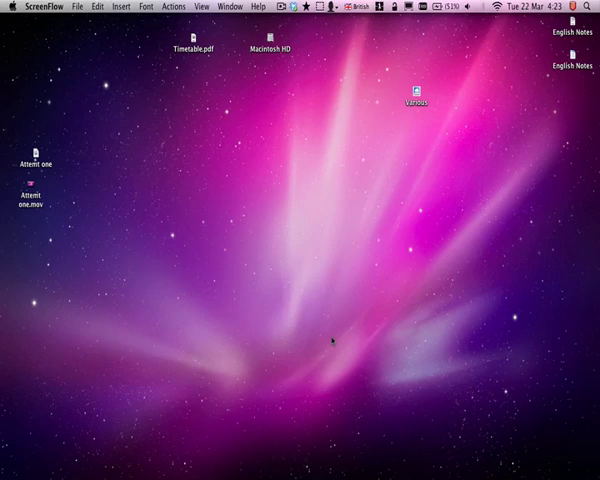
pyautogui.moveTo(310, 104)
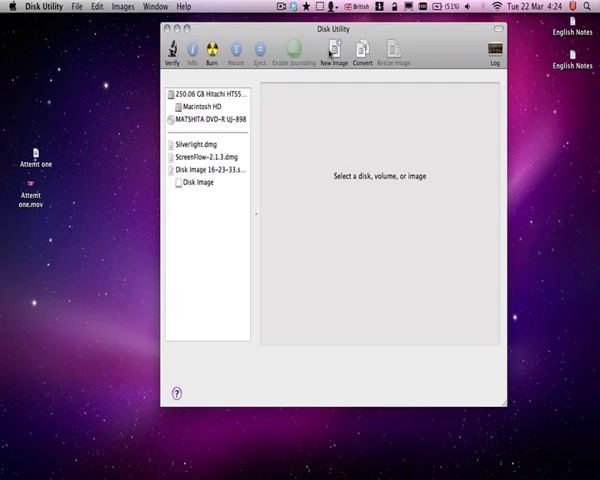
# - Start a new blank disk image from the Disk Utility toolbar
pyautogui.click(328, 52)
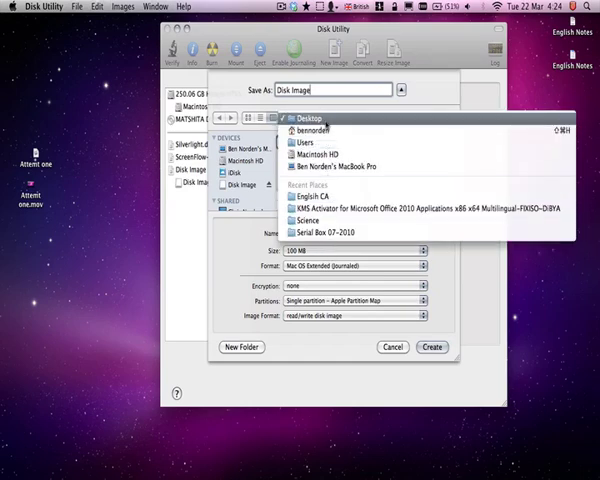
# - Save to Desktop with a custom size, Mac OS Extended (Journaled), 128-bit AES encryption, sparse format
pyautogui.click(308, 118)
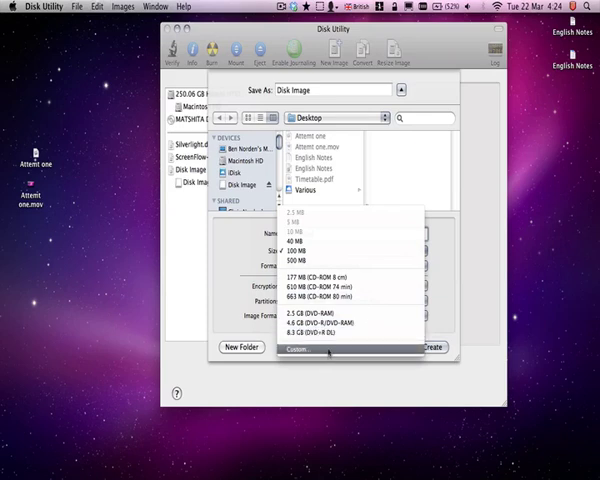
pyautogui.click(312, 306)
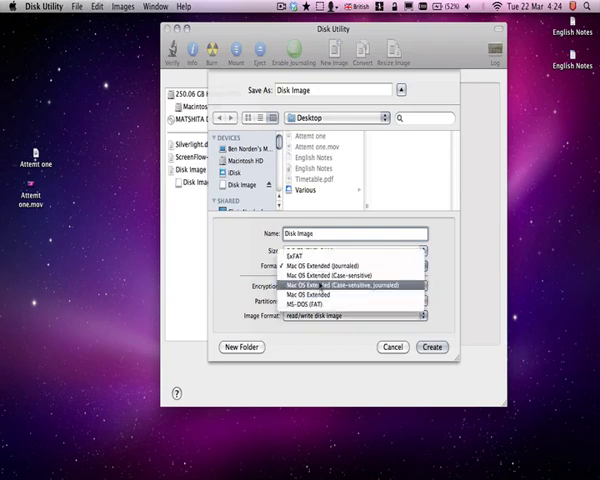
pyautogui.click(356, 264)
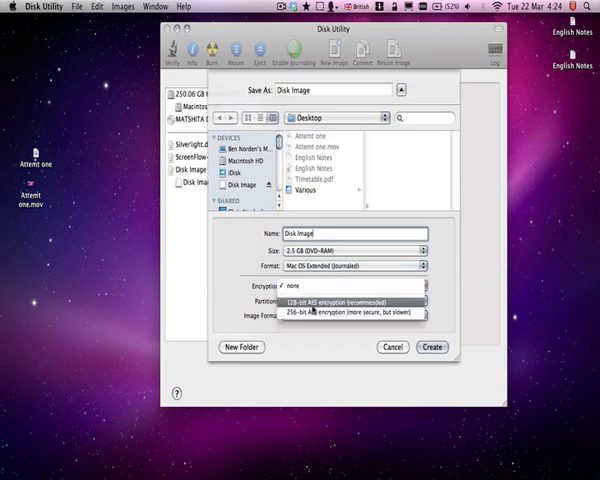
pyautogui.moveTo(350, 316)
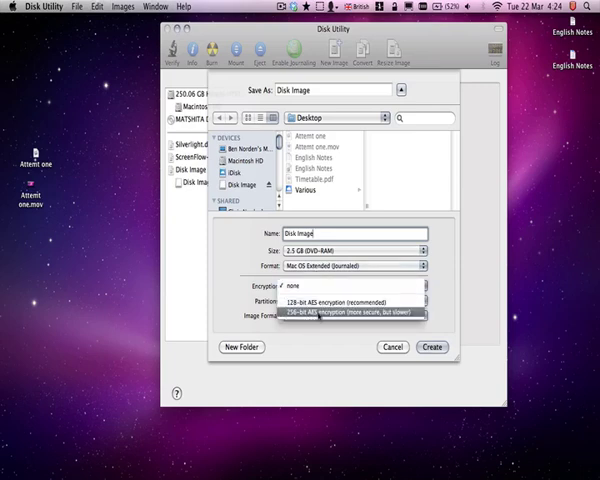
pyautogui.moveTo(350, 312)
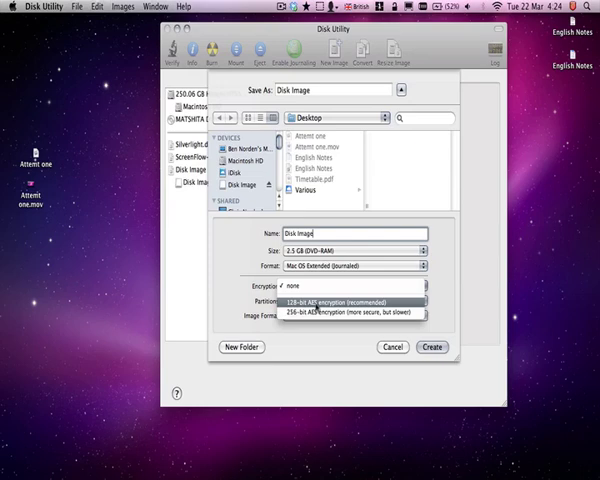
pyautogui.click(354, 288)
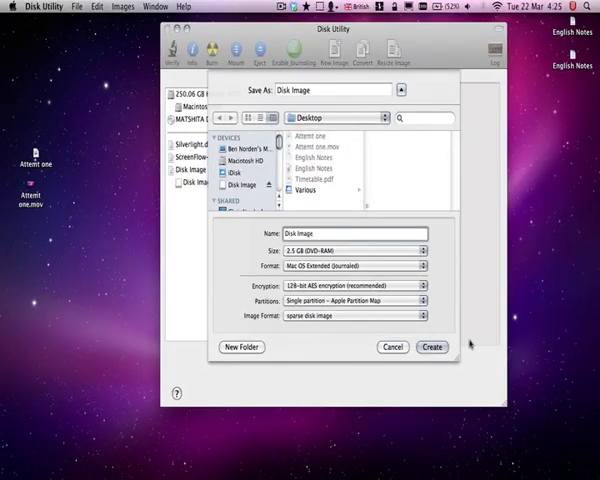
# - Create the image with a verified password that is not remembered in the keychain
pyautogui.click(432, 348)
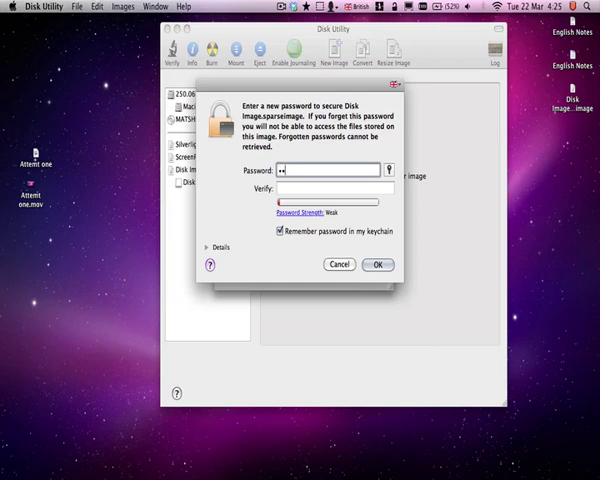
pyautogui.write('••••')
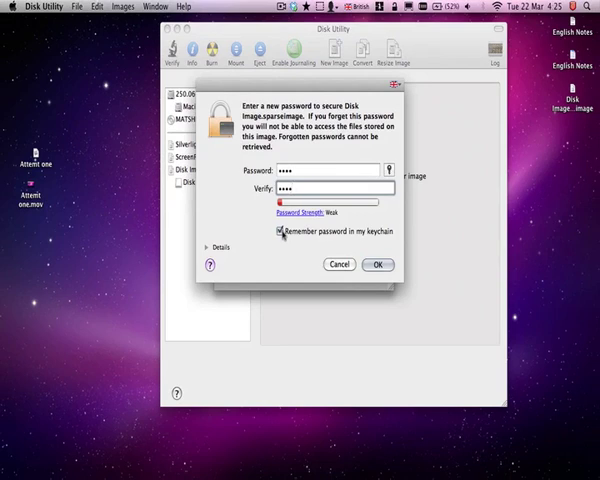
pyautogui.click(280, 232)
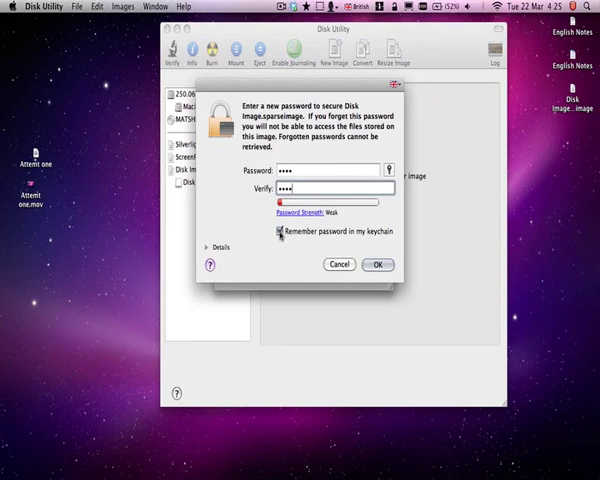
pyautogui.click(280, 232)
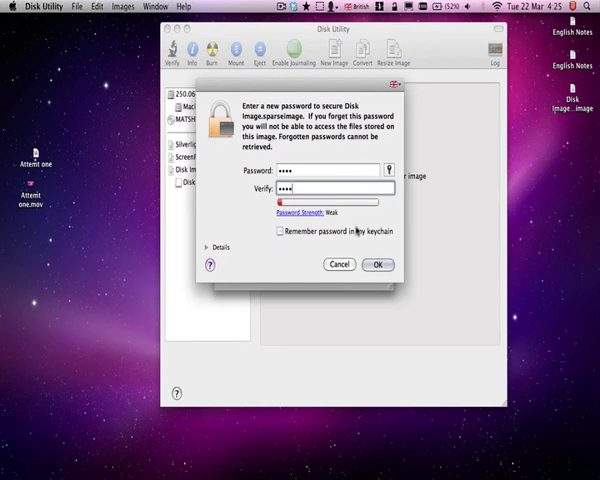
pyautogui.click(378, 264)
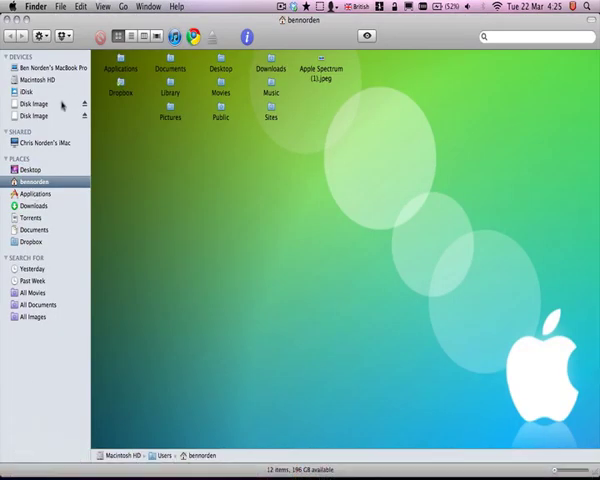
# - Eject the mounted Disk Image from the Finder sidebar
pyautogui.click(34, 104)
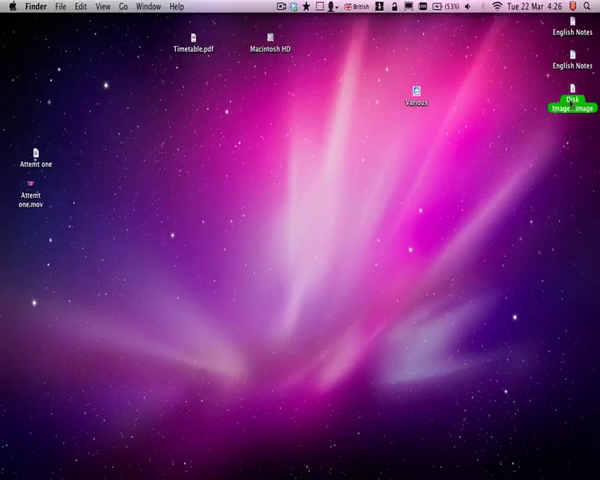
# - Mount Disk Image.sparseimage from the desktop by entering its password
pyautogui.doubleClick(572, 100)
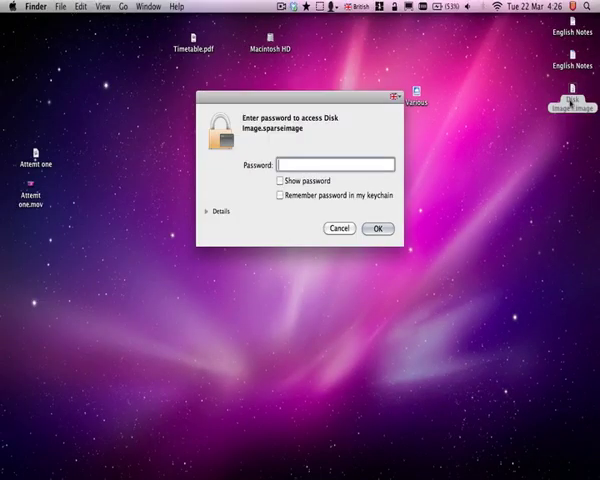
pyautogui.write('••••')
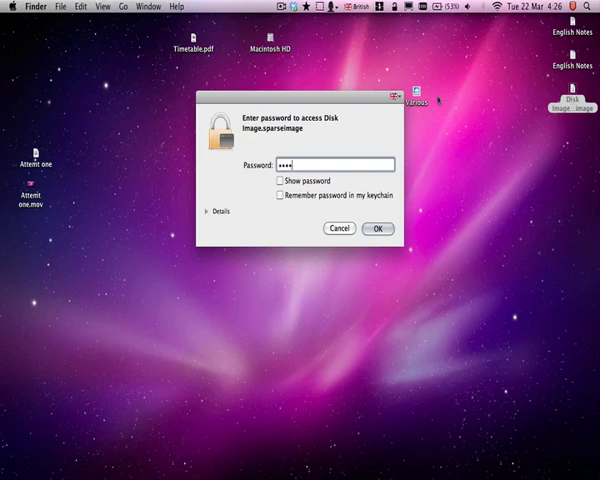
pyautogui.click(376, 228)
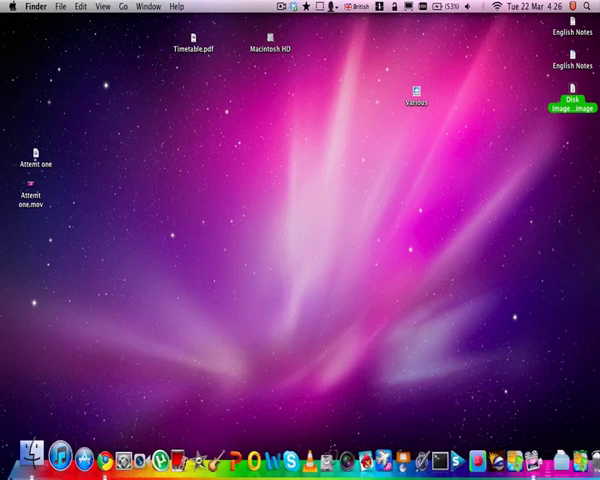
# - Drag the Apple Spectrum picture from the home folder onto the mounted Disk Image
pyautogui.click(28, 456)
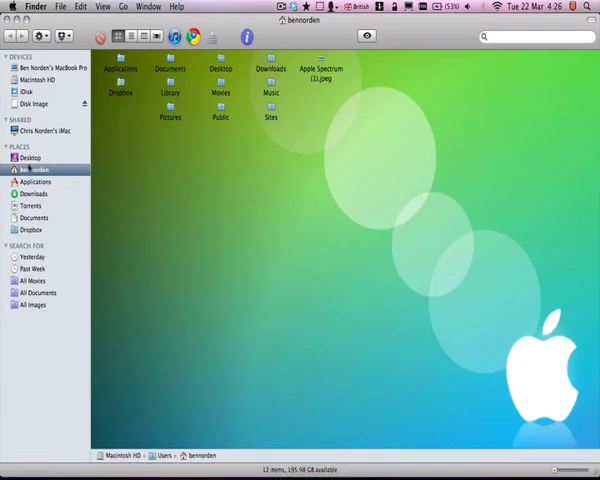
pyautogui.click(36, 104)
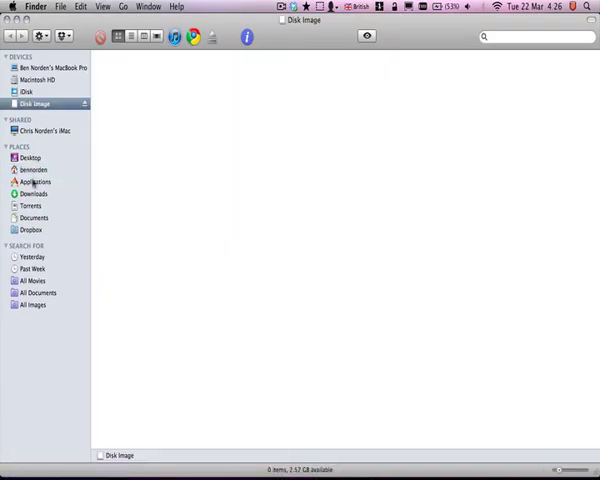
pyautogui.click(34, 168)
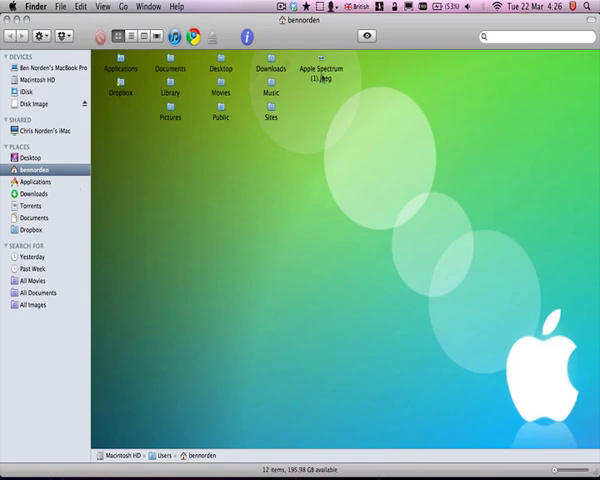
pyautogui.click(322, 64)
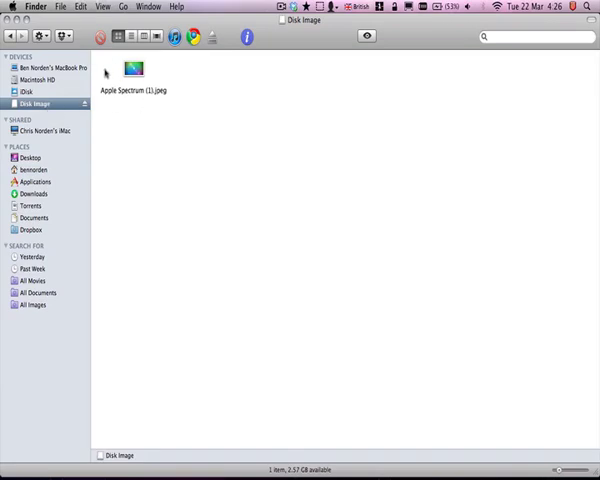
# - Check the copied Apple Spectrum picture inside Disk Image by viewing it
pyautogui.click(134, 70)
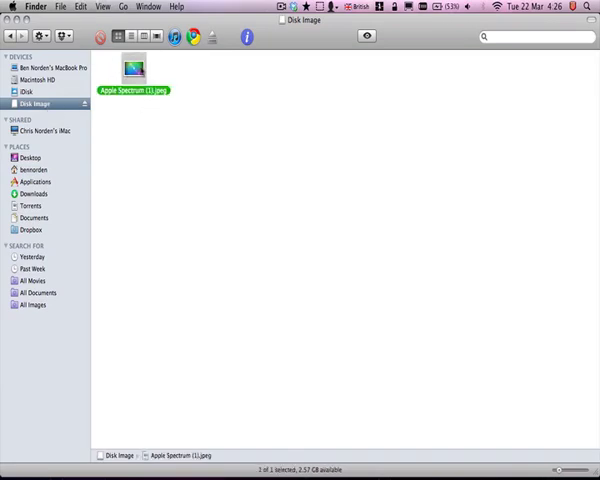
pyautogui.doubleClick(134, 66)
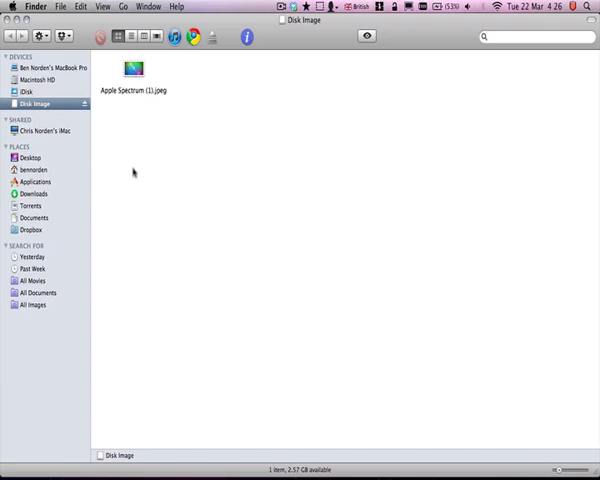
pyautogui.moveTo(144, 214)
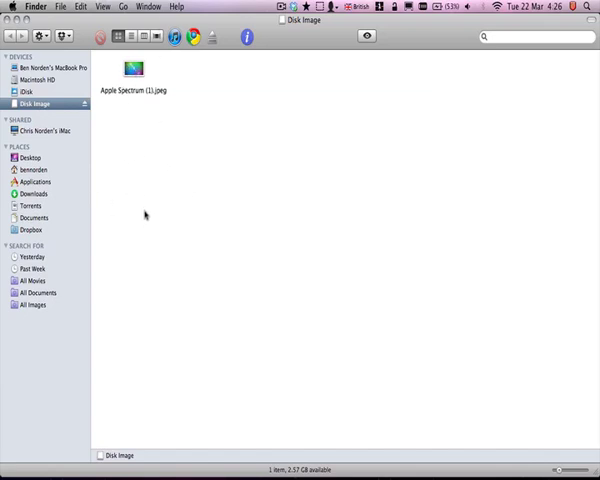
pyautogui.moveTo(184, 212)
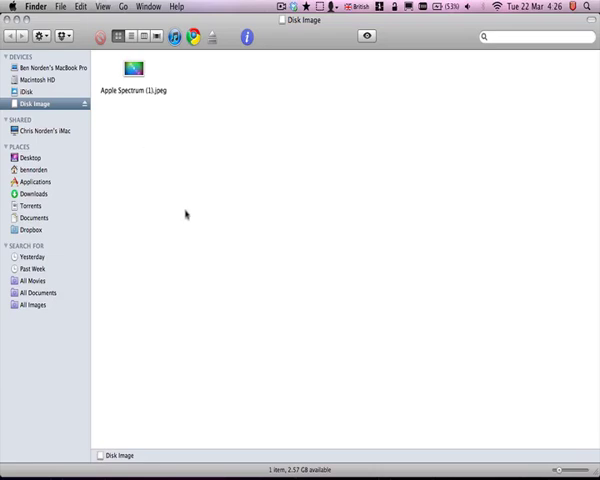